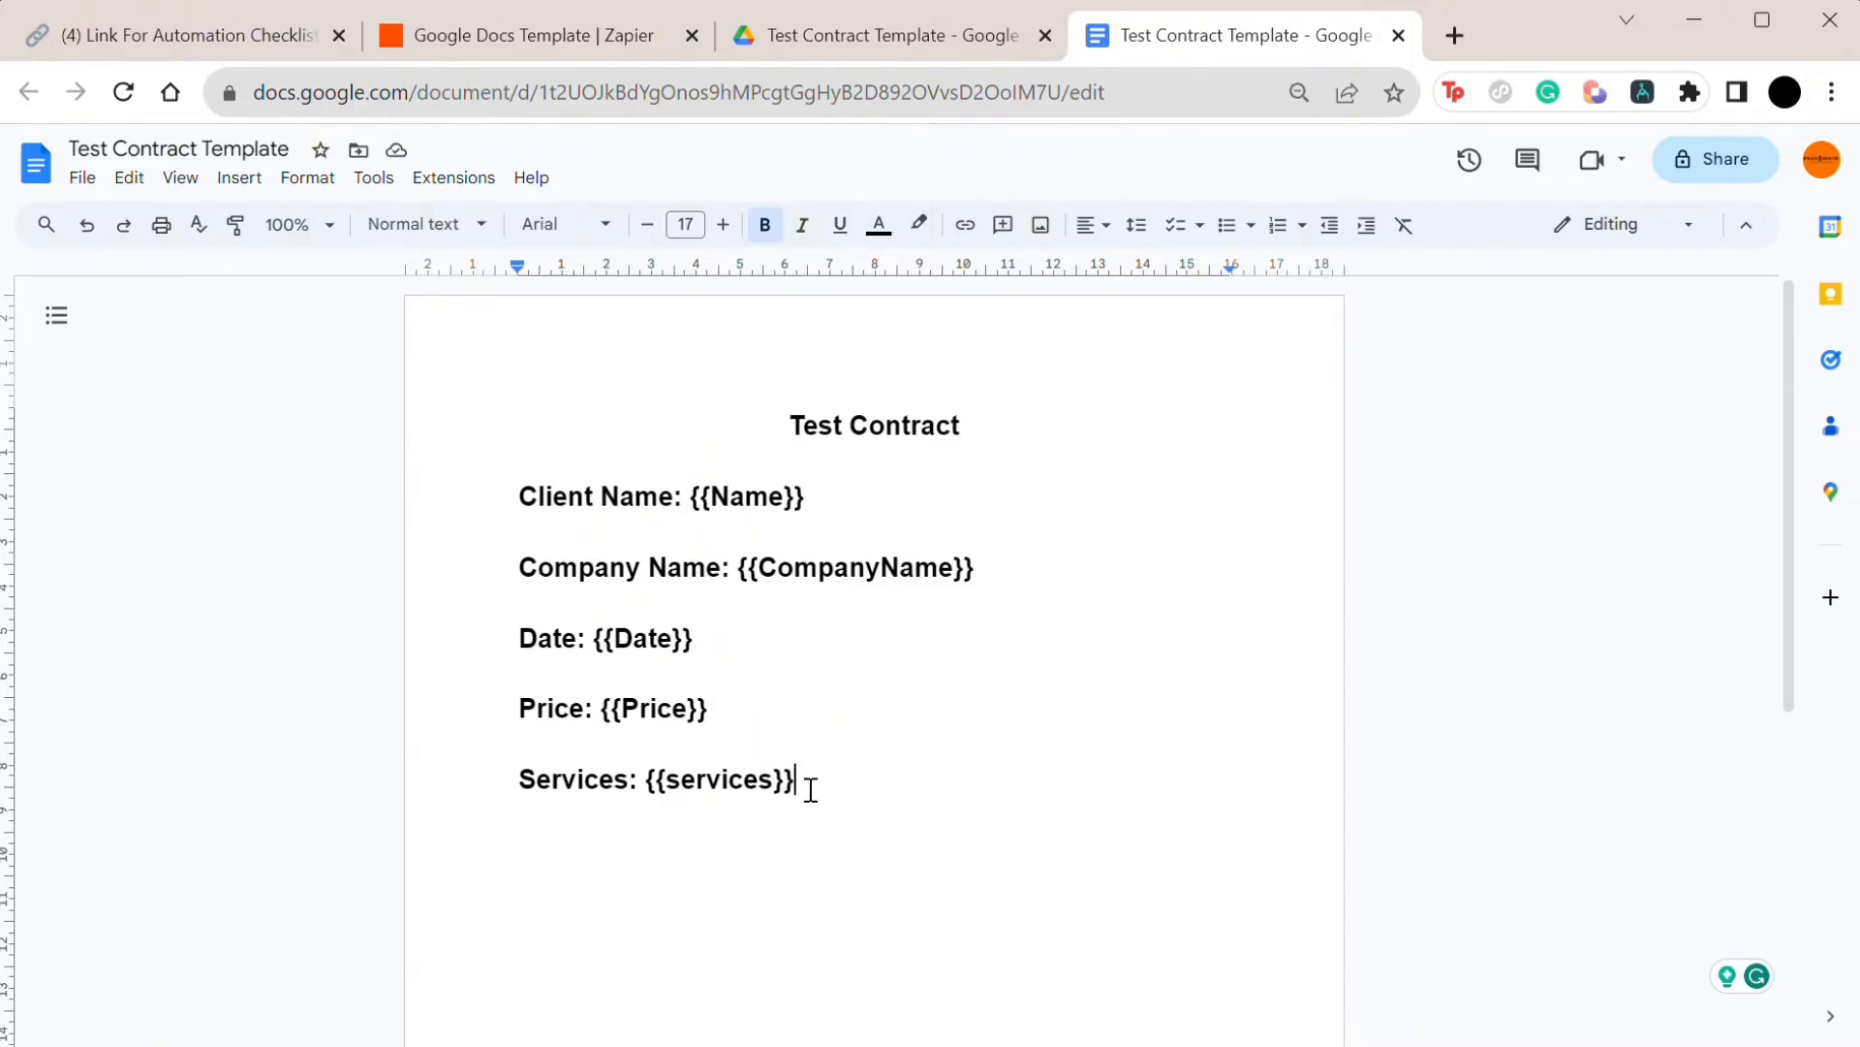
Switch from the contract template doc back to the Zapier tab.
{"action": "left_click", "coordinate": [528, 35]}
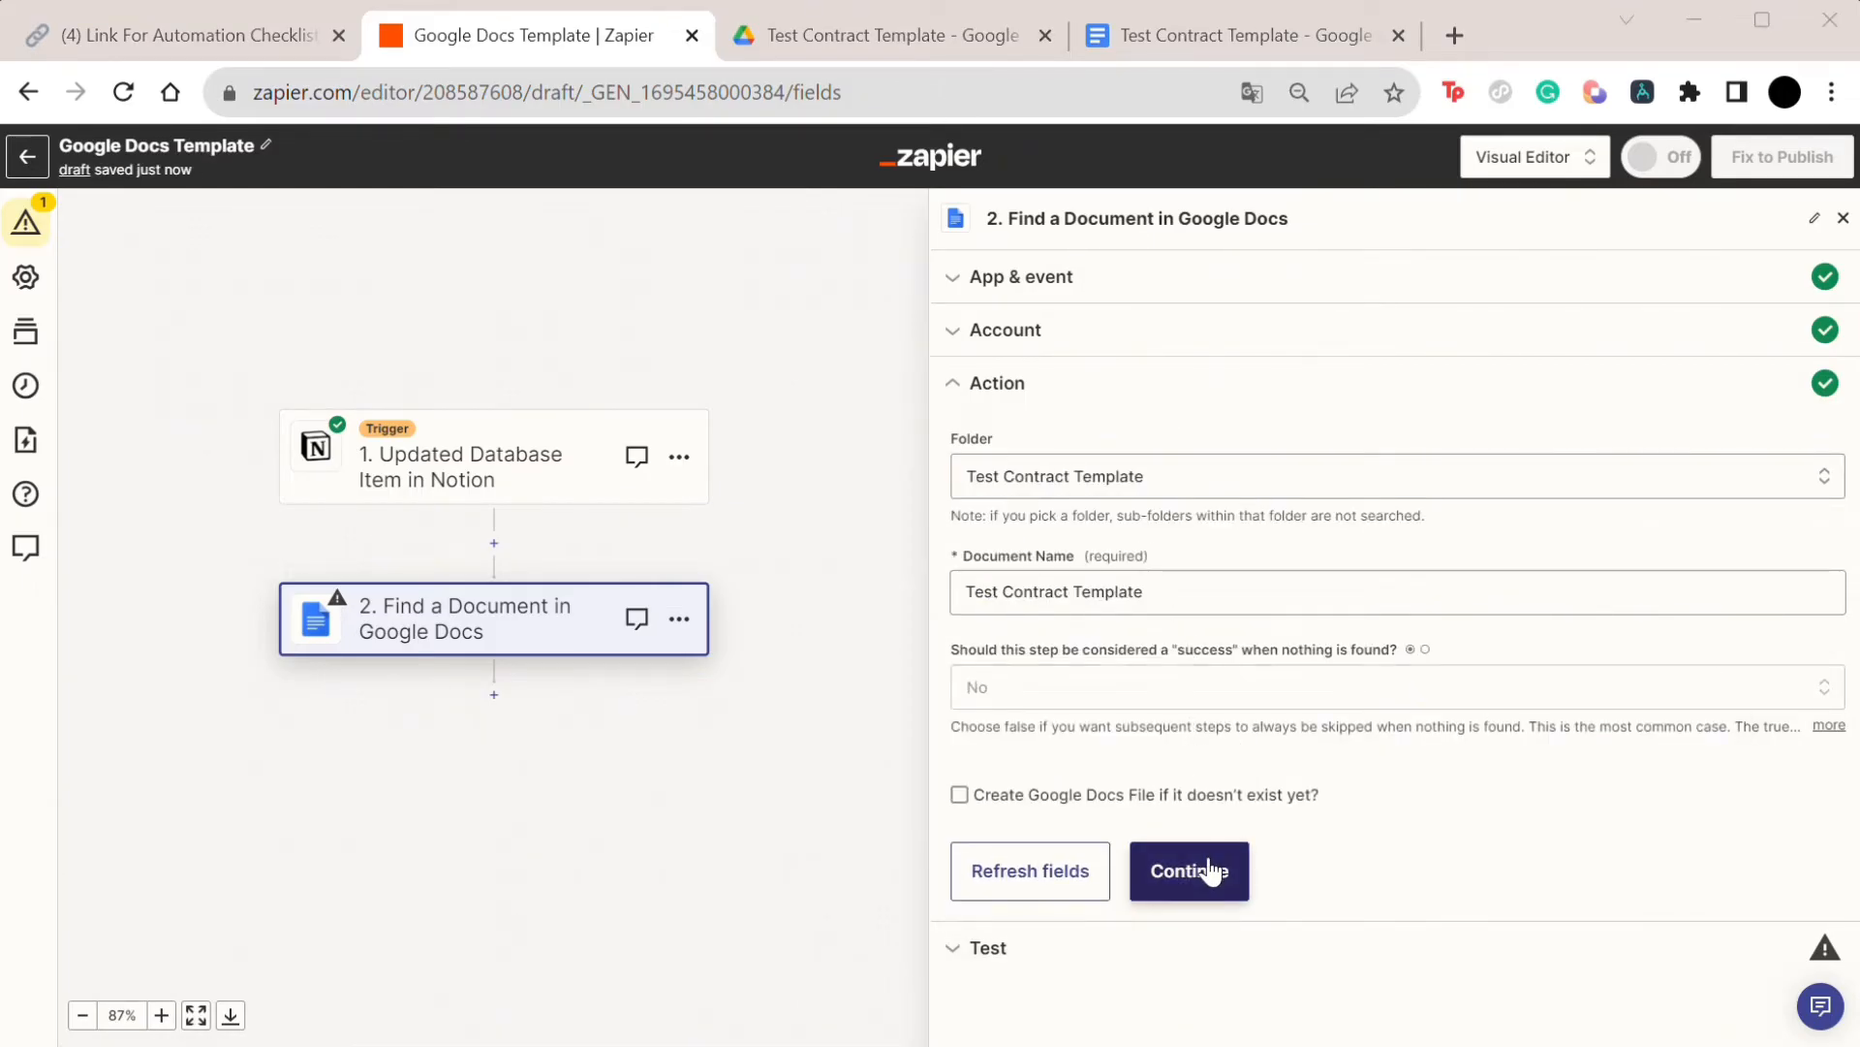
Name the new document with the Notion title followed by 'Contract'.
{"action": "left_click", "coordinate": [1188, 870]}
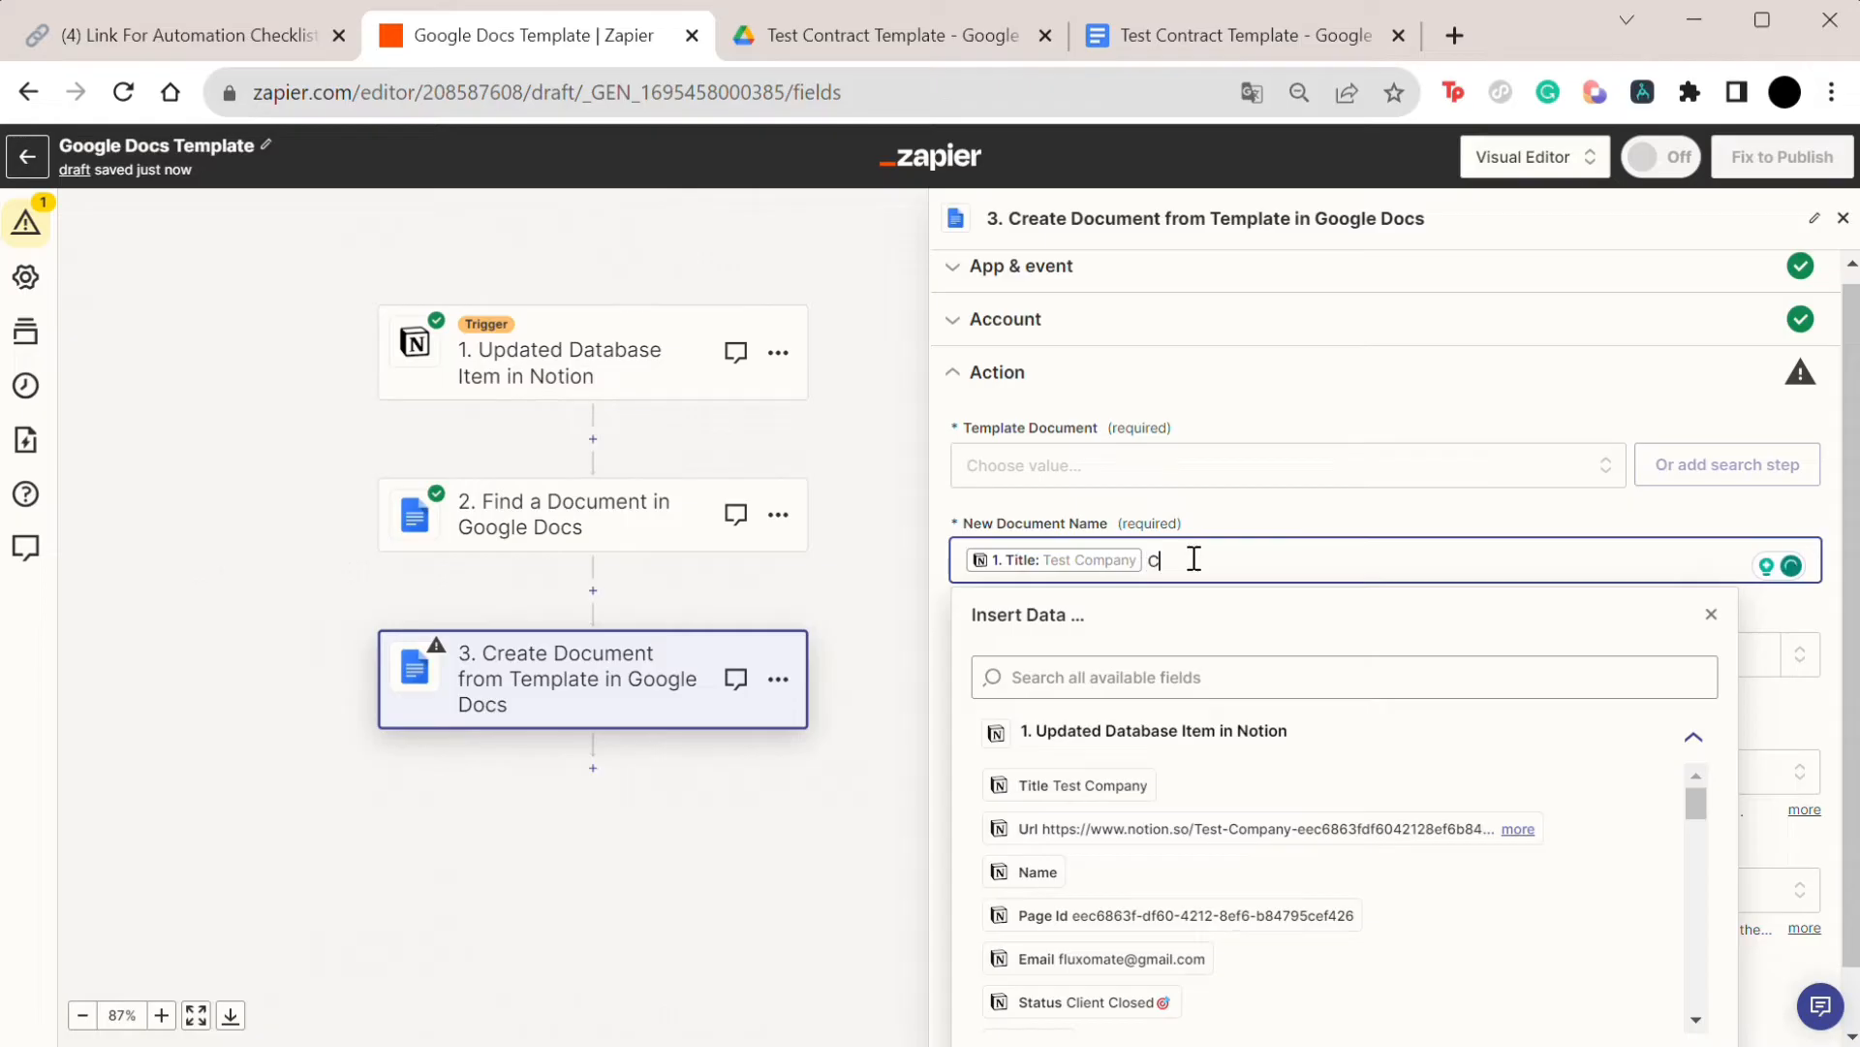
{"action": "type", "text": "ontract"}
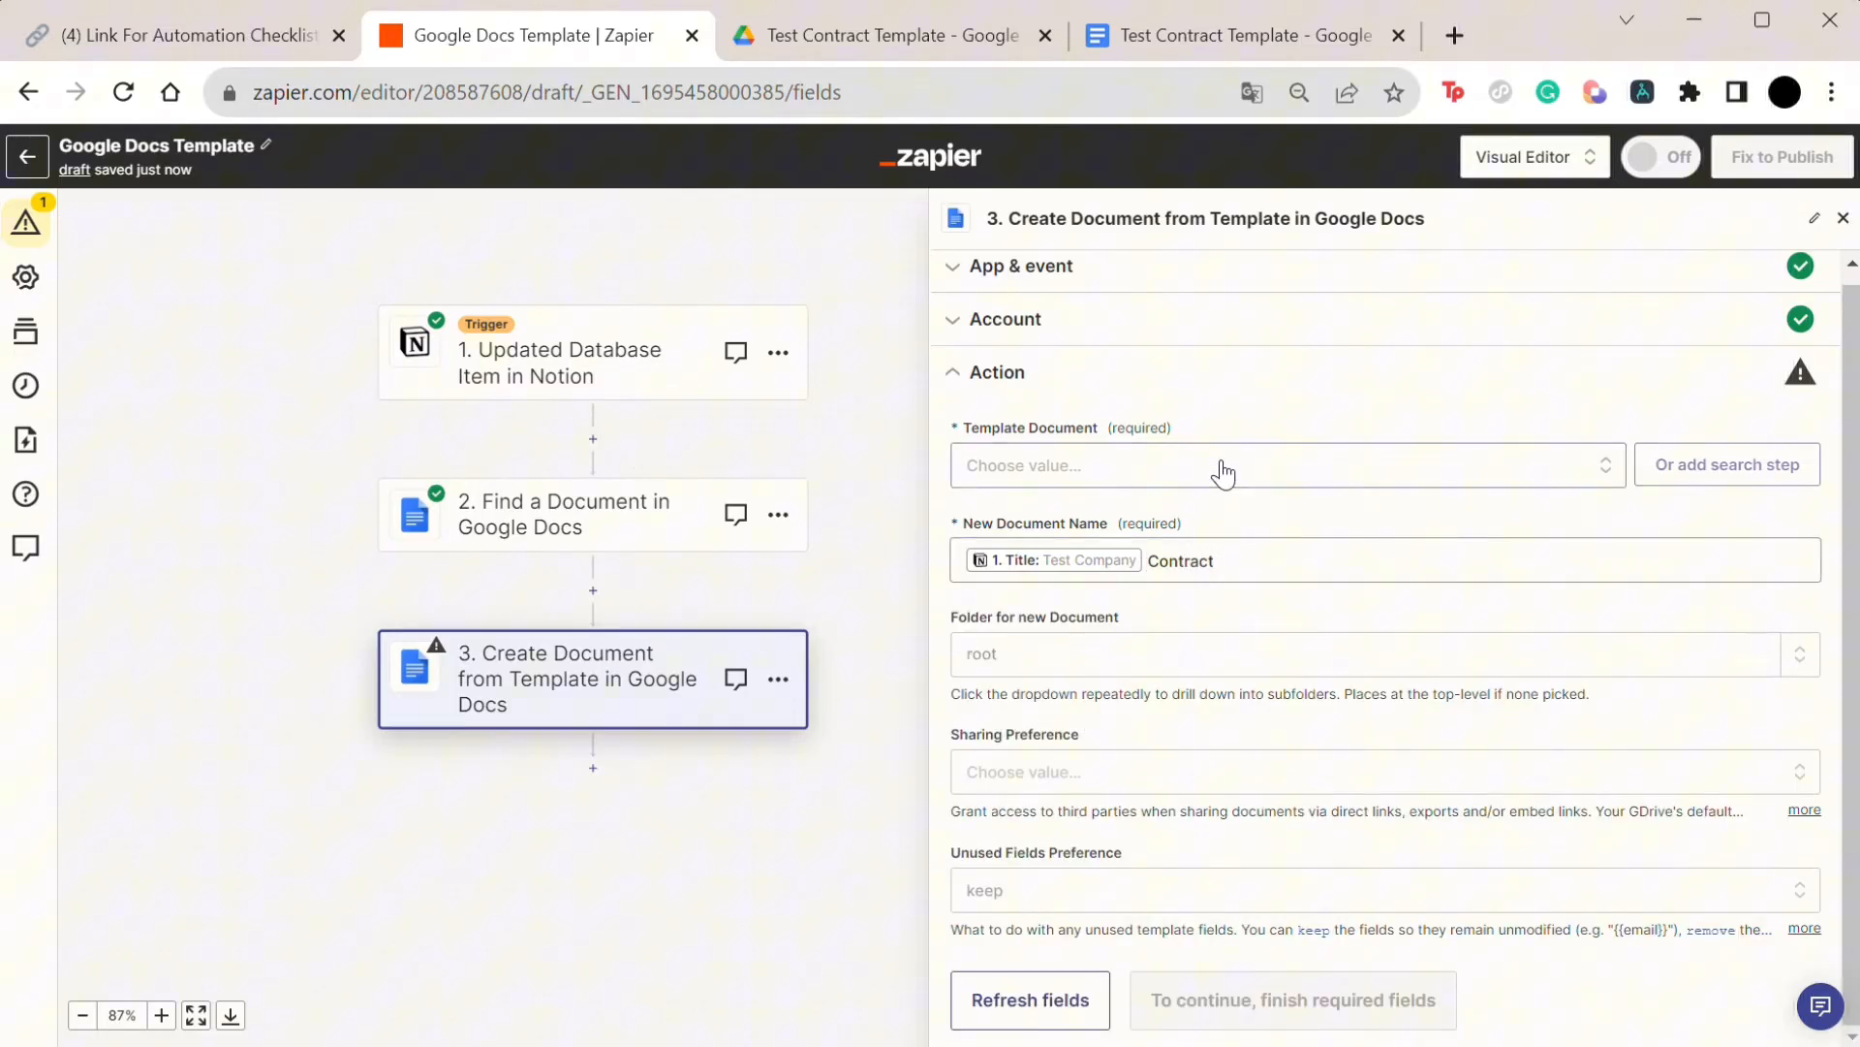